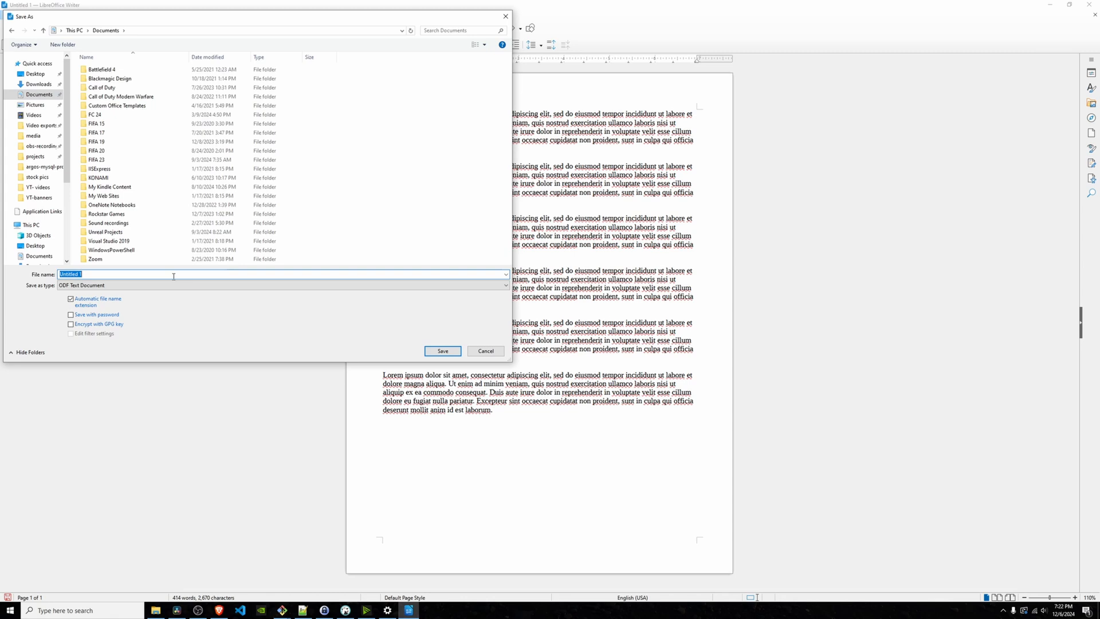
type("libre")
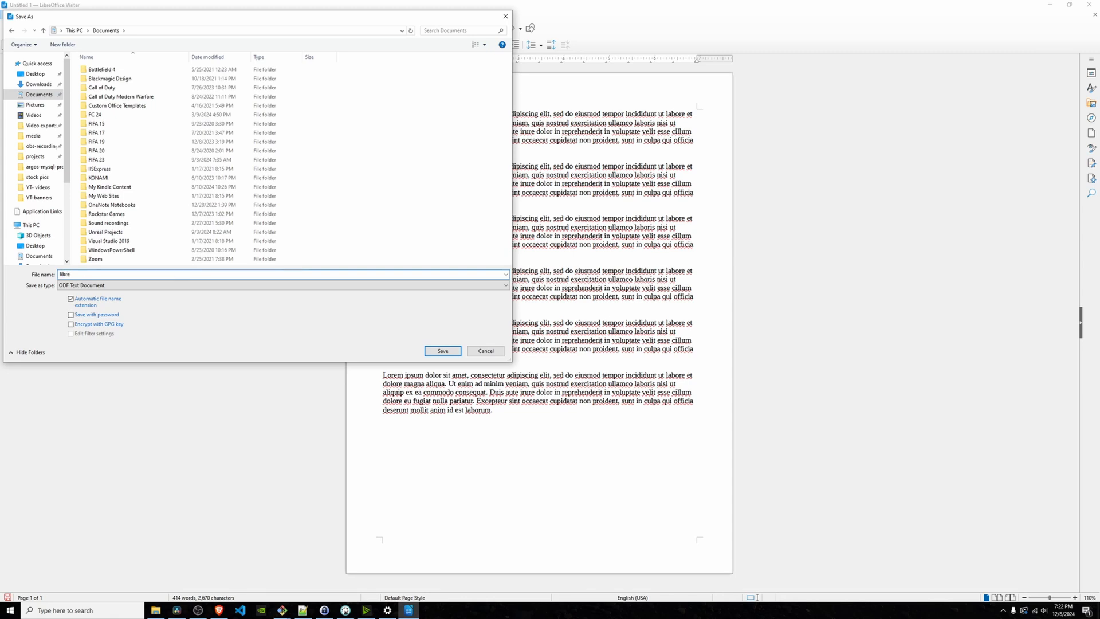